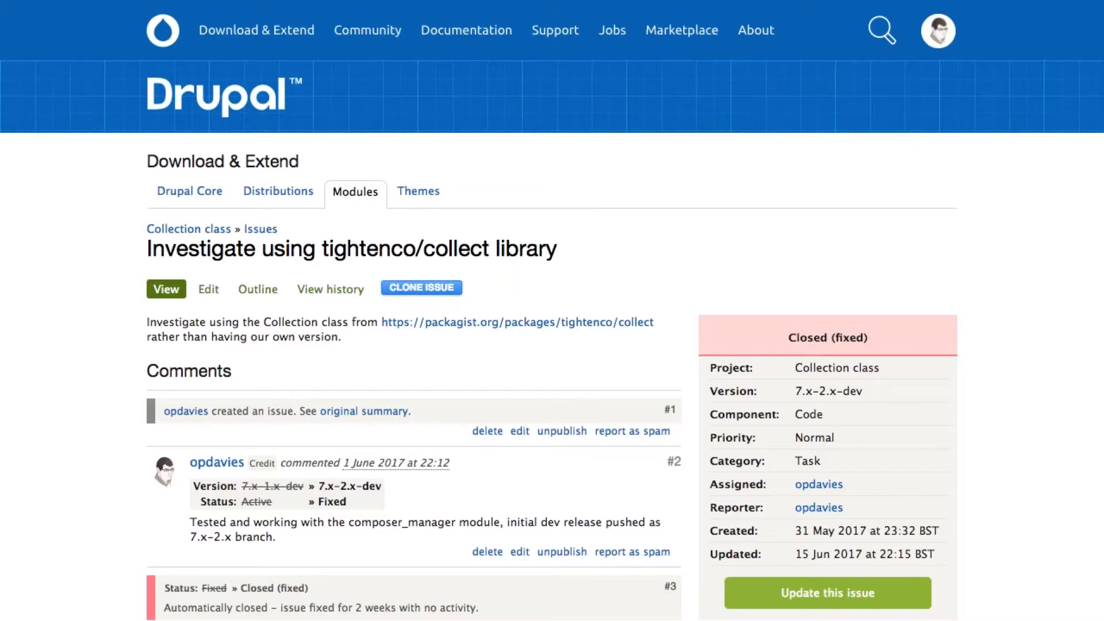
Follow the 'Collection class' breadcrumb from the tightenco/collect issue to its project page
left_click(188, 229)
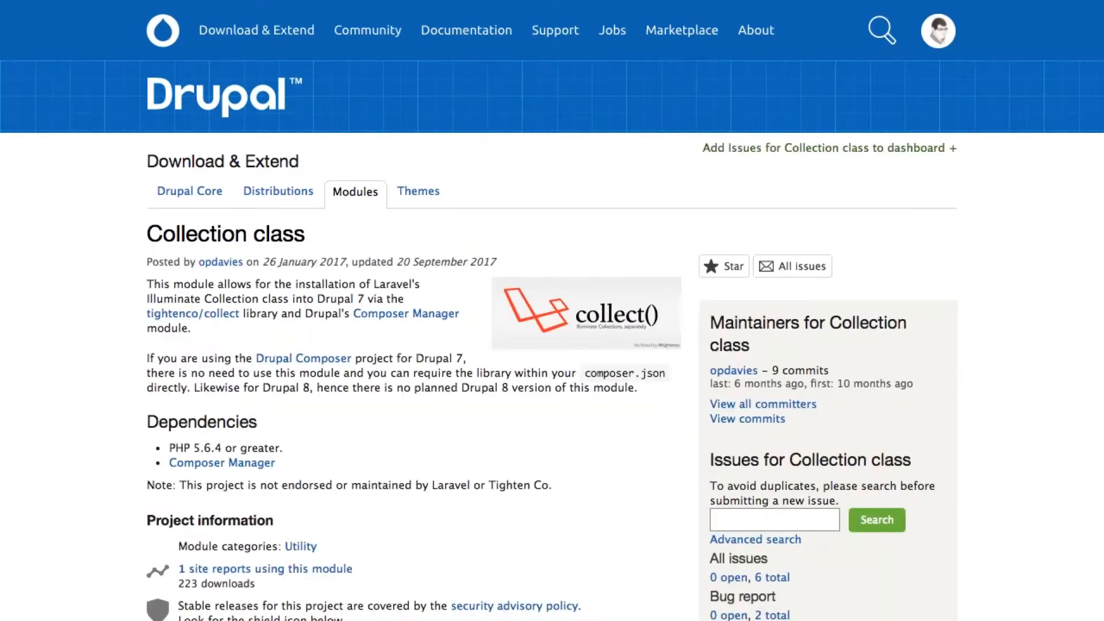